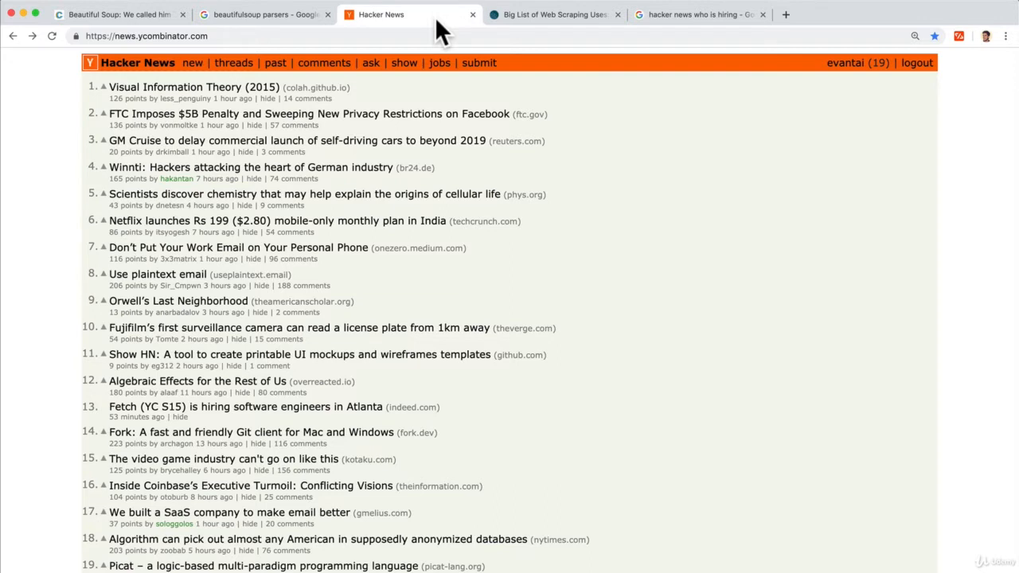
mouse_move(139, 83)
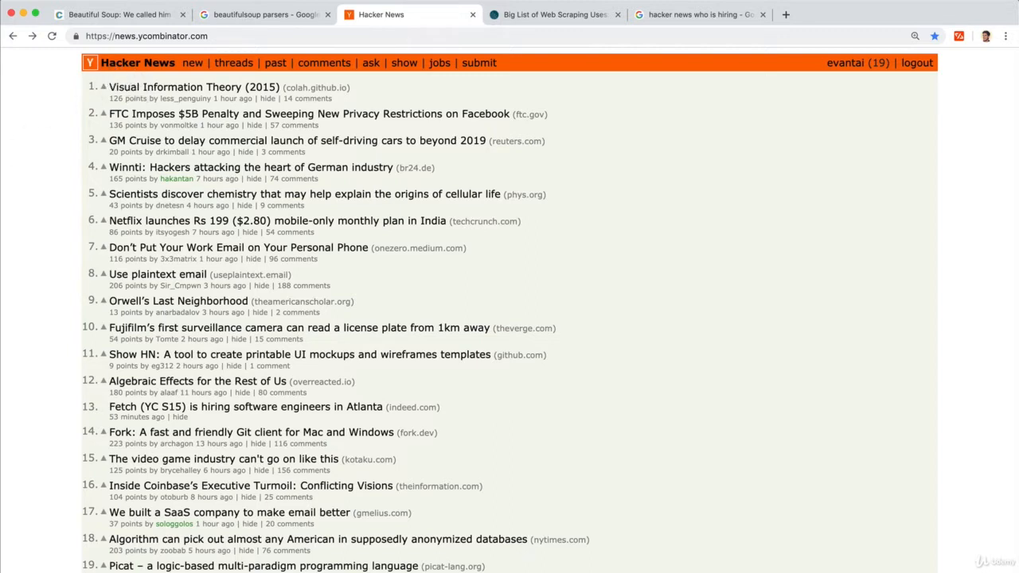
mouse_move(31, 163)
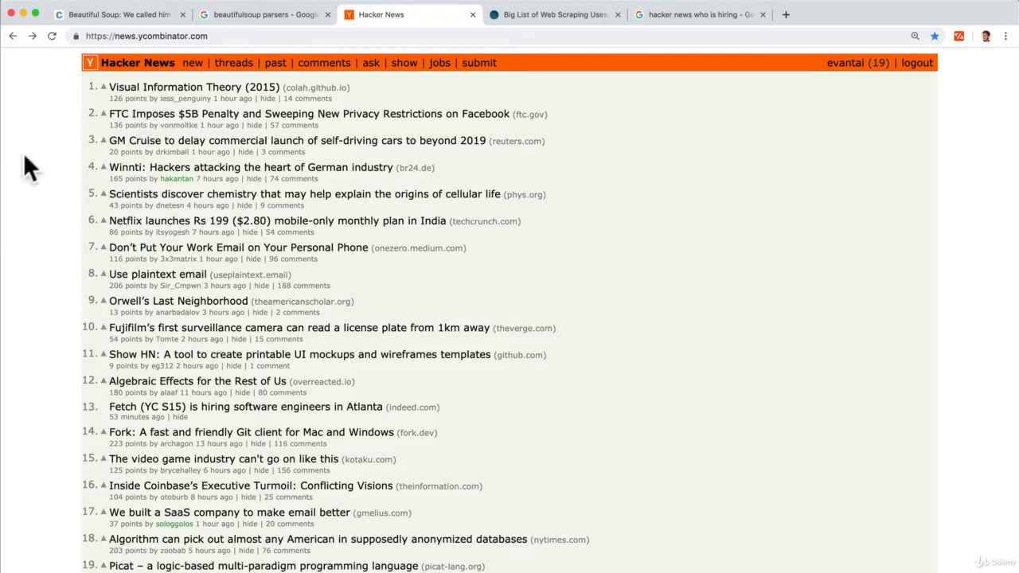
mouse_move(44, 177)
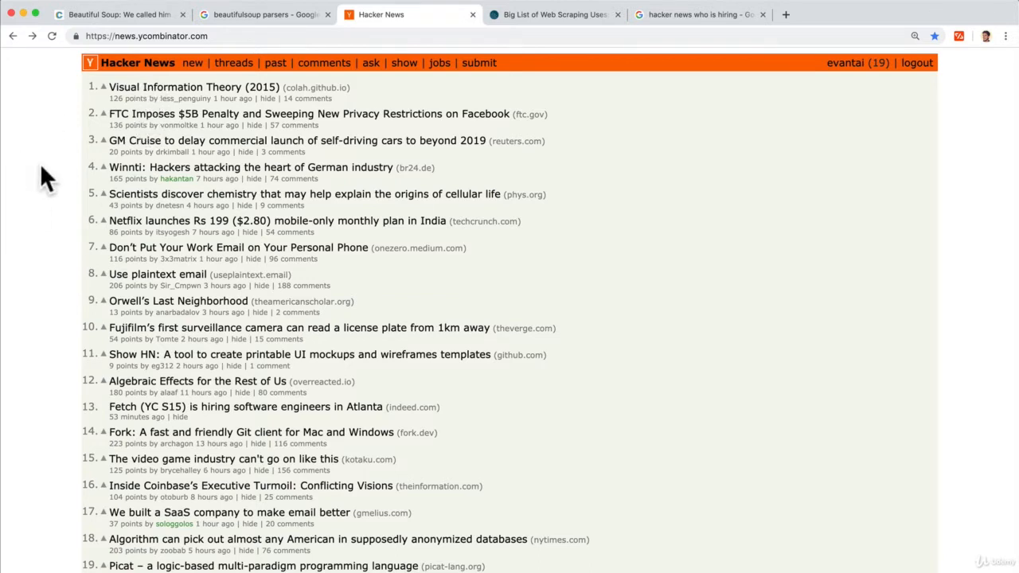
mouse_move(699, 293)
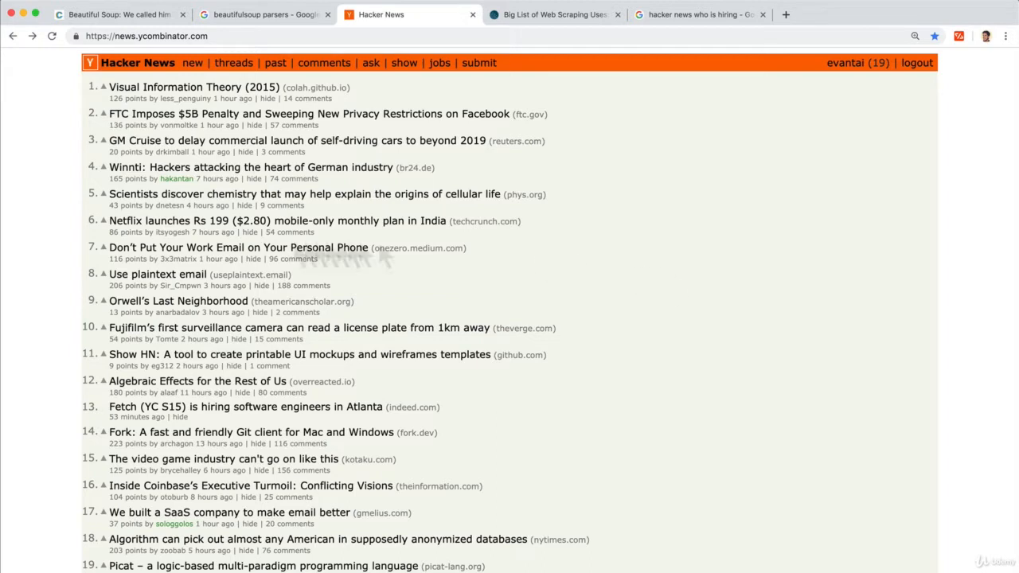
mouse_move(52, 318)
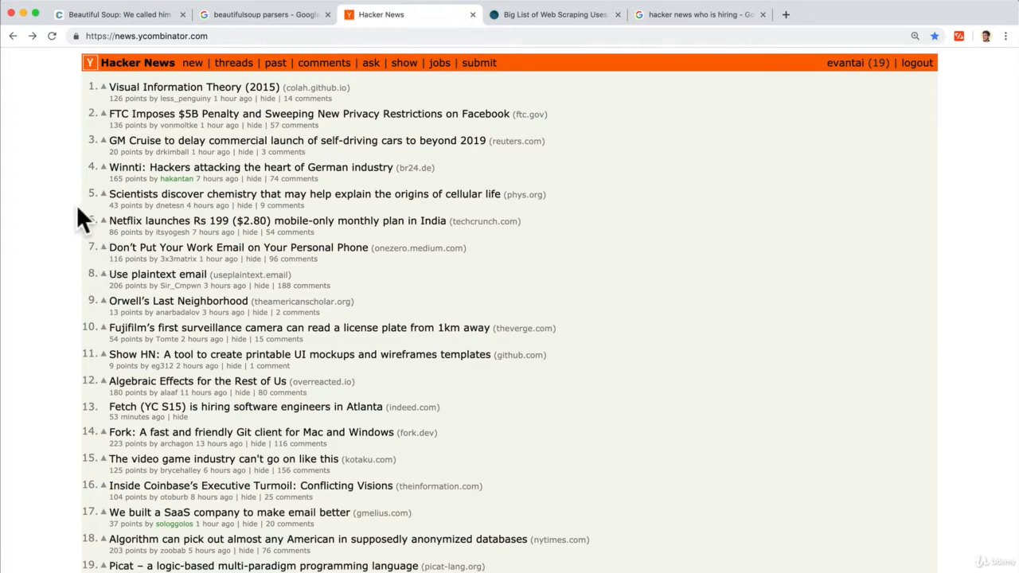
mouse_move(191, 99)
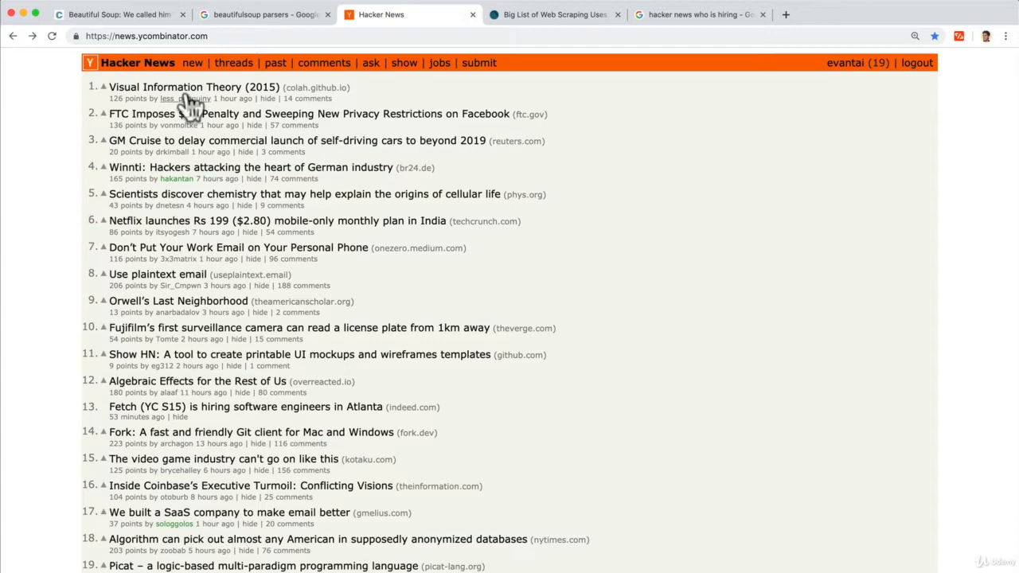
Show Hacker News's newest submissions and reload the listing four times for fresh stories
left_click(192, 62)
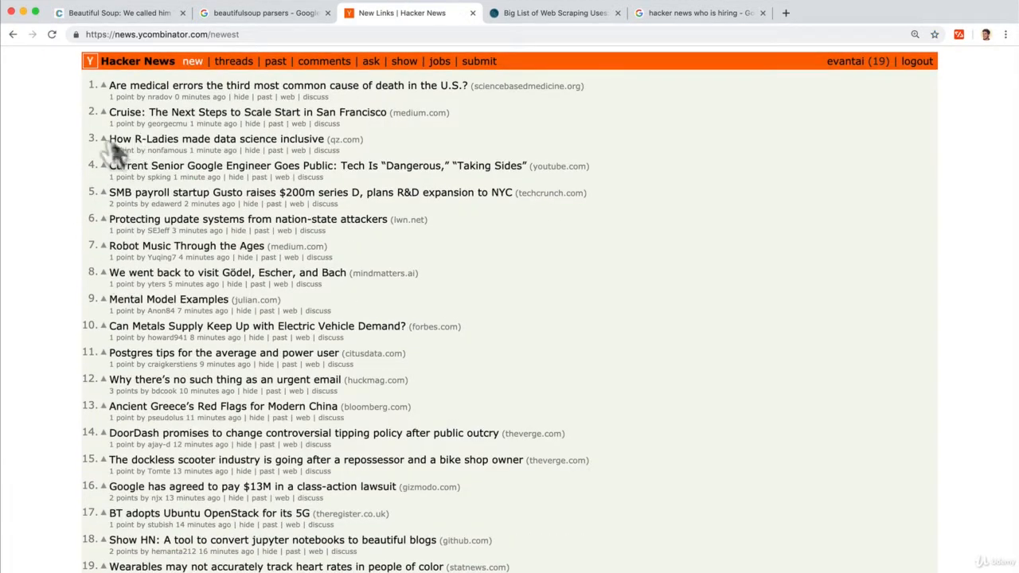
mouse_move(238, 171)
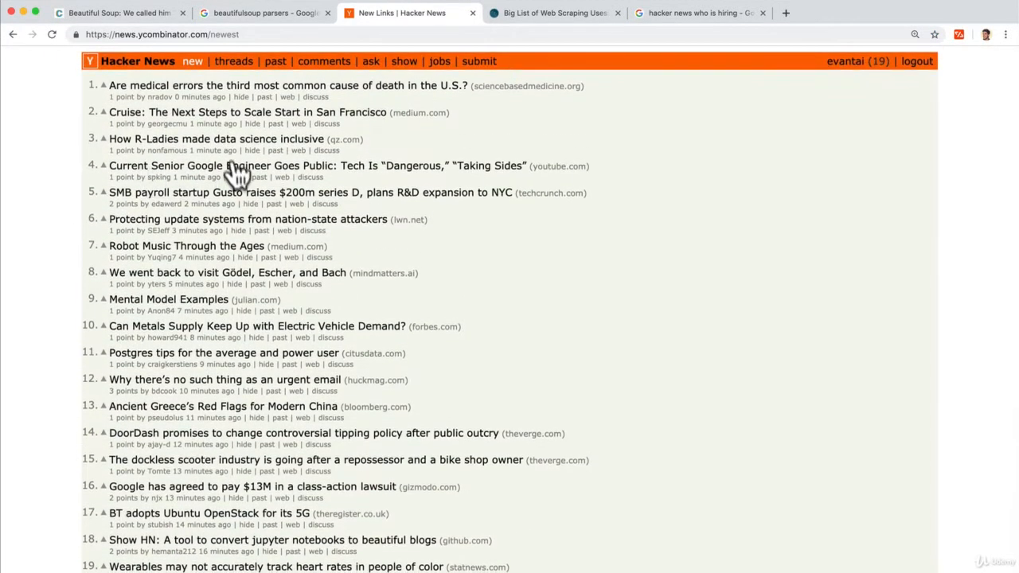
left_click(51, 34)
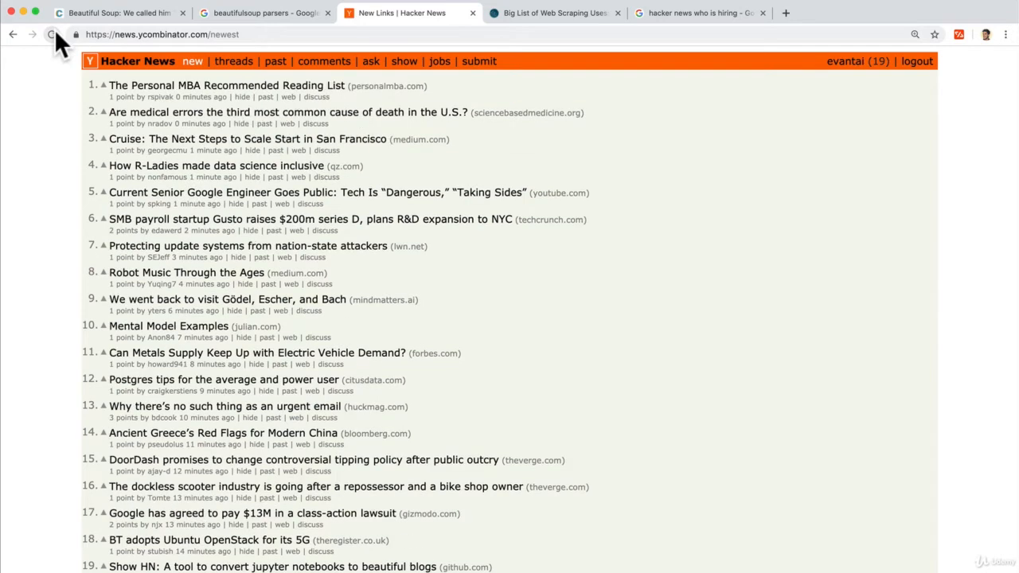
left_click(51, 35)
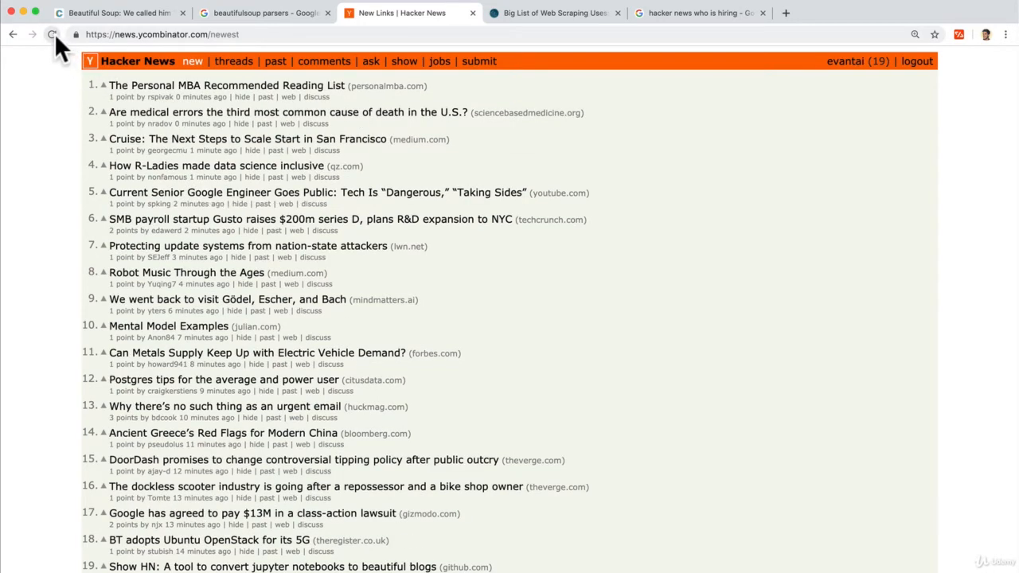
left_click(53, 34)
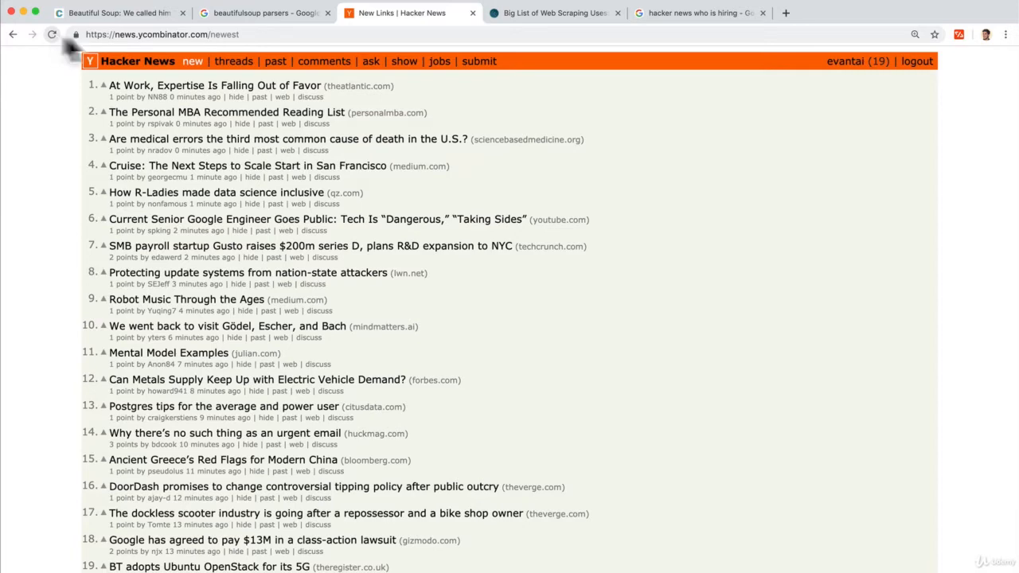
left_click(137, 61)
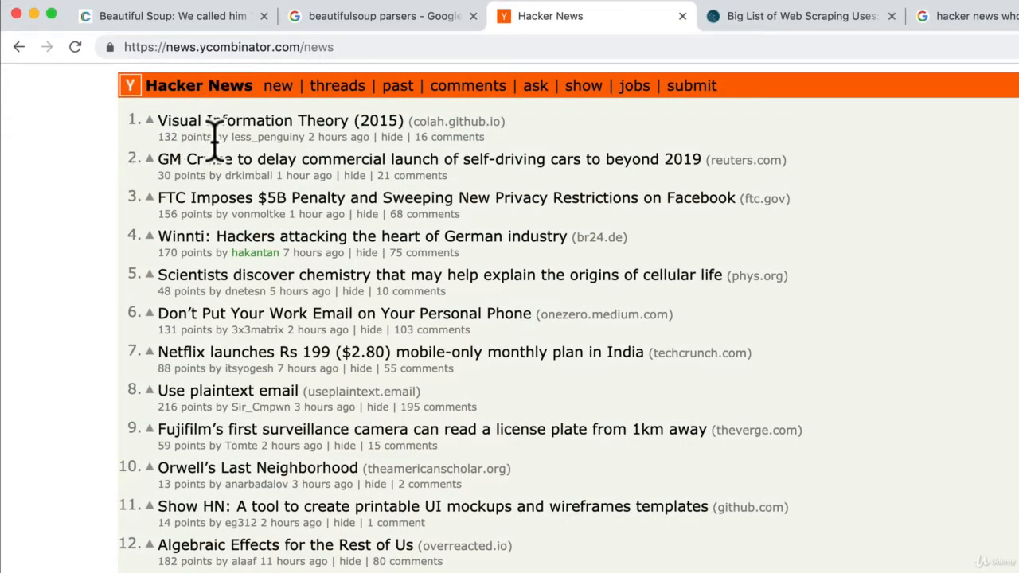
mouse_move(191, 139)
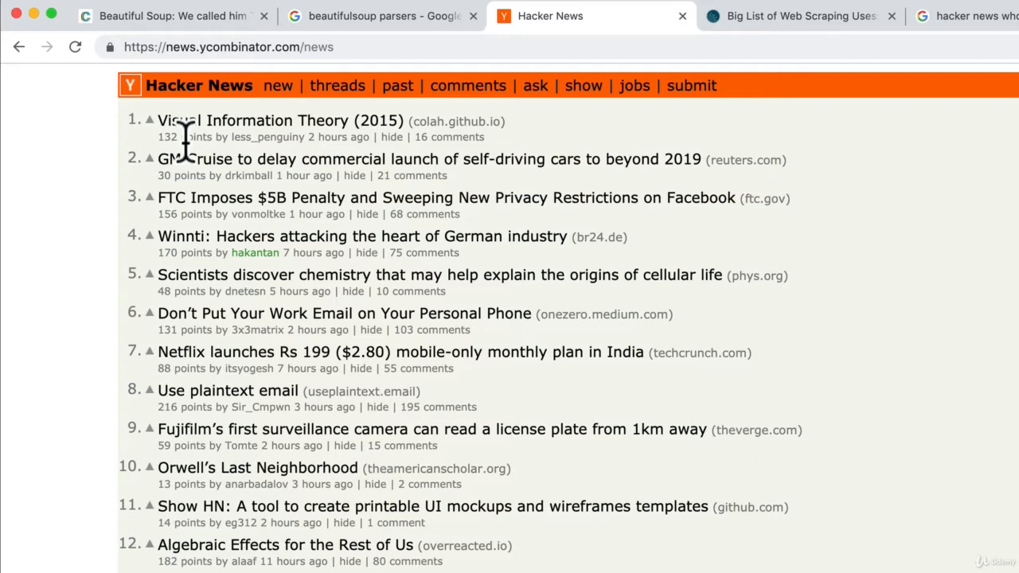
Scroll down the front page to later stories like the Fetch hiring post
scroll("down", 3)
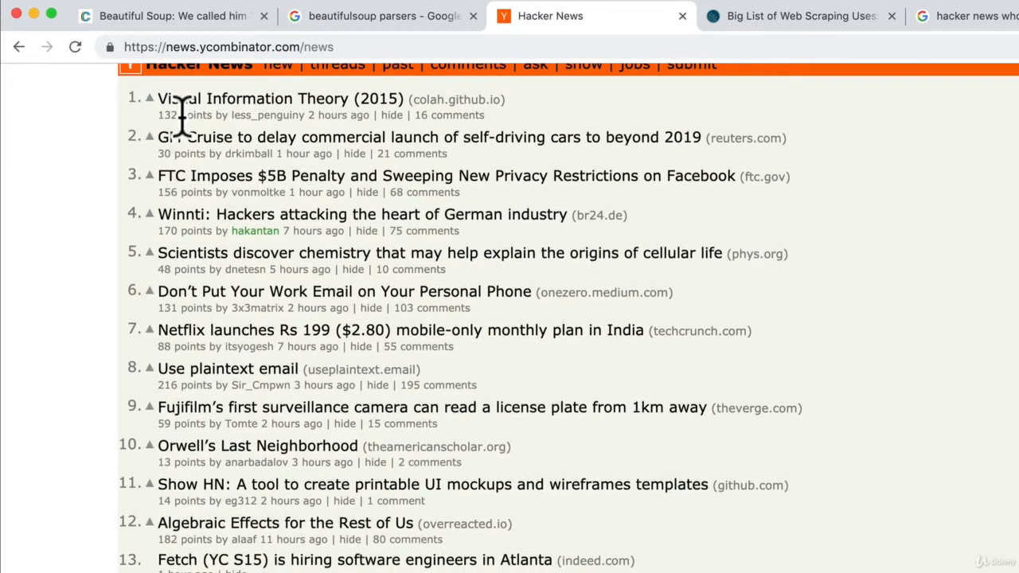
scroll("down", 3)
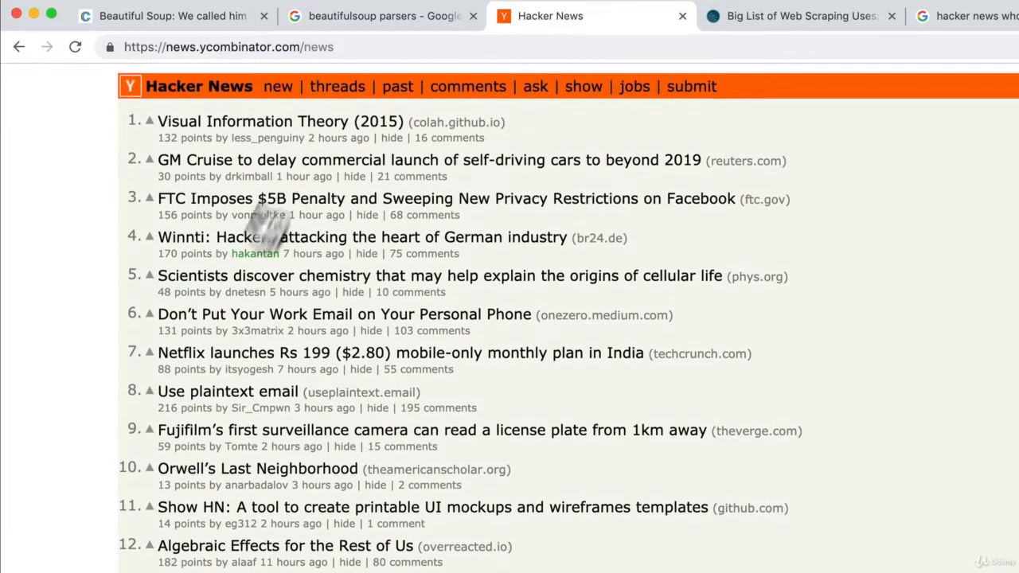
scroll("down", 3)
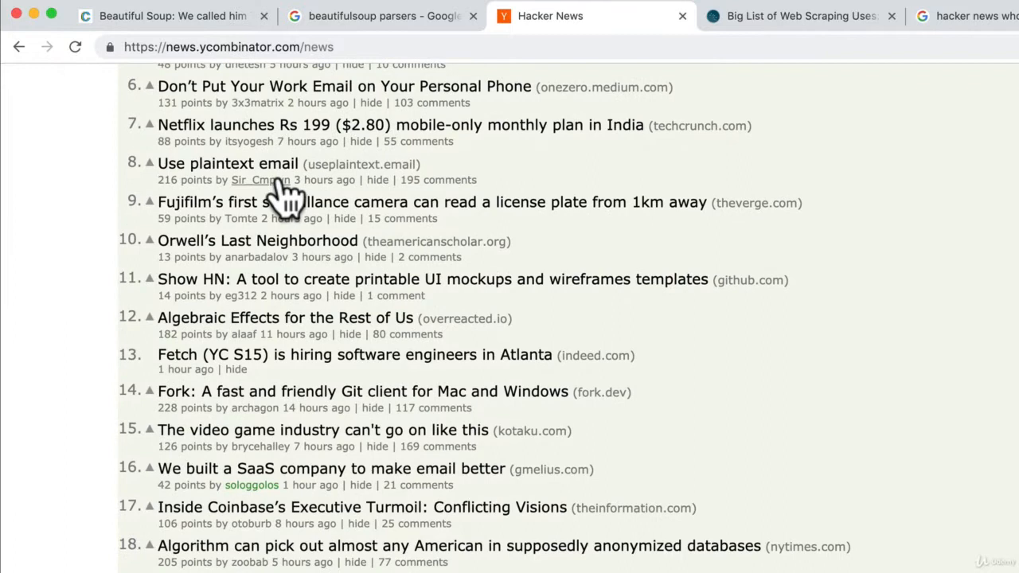
mouse_move(207, 168)
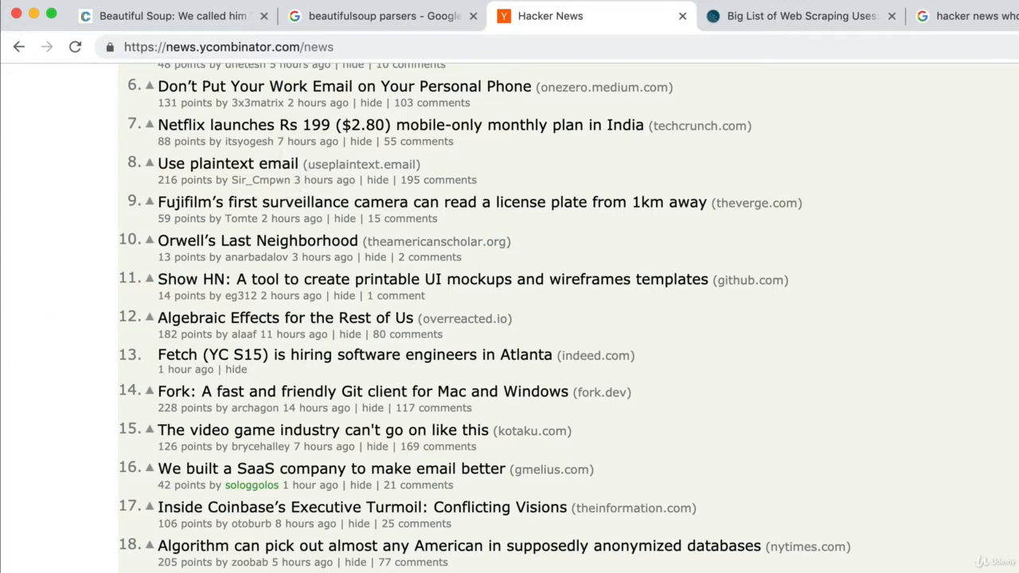
scroll("down", 3)
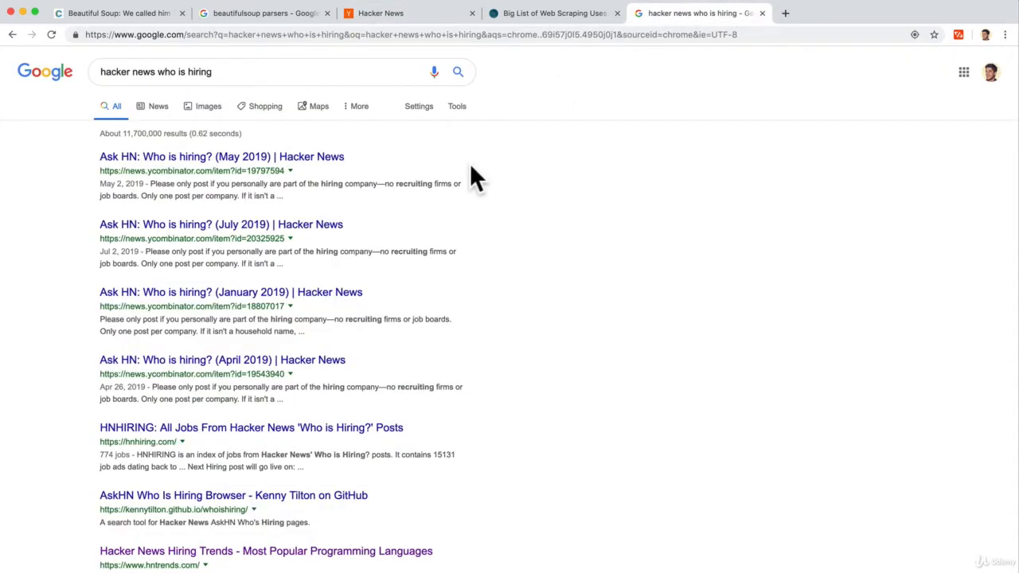
mouse_move(175, 179)
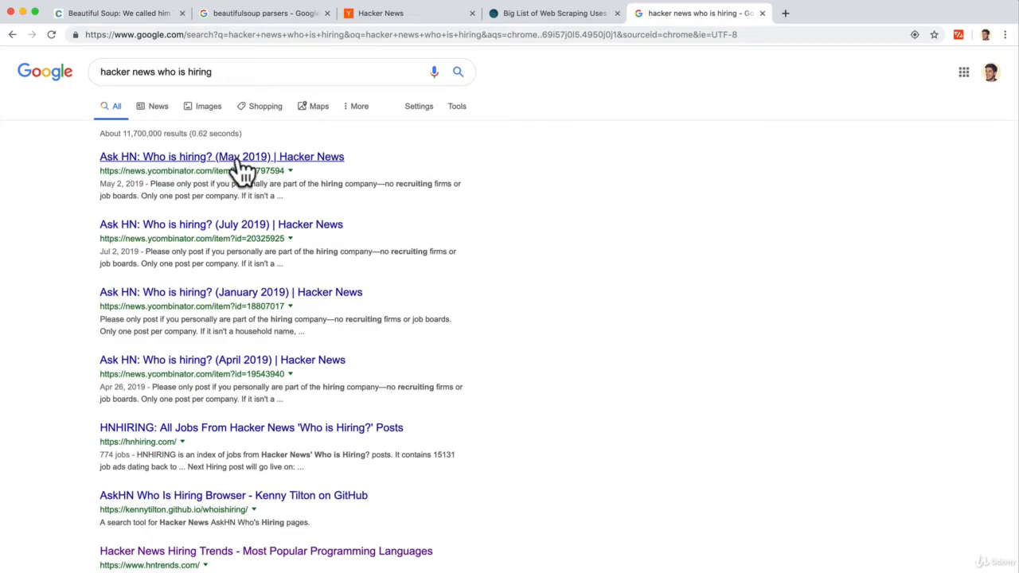
Open 'Ask HN: Who is hiring? (May 2019)' from Google, then go back to results
left_click(221, 156)
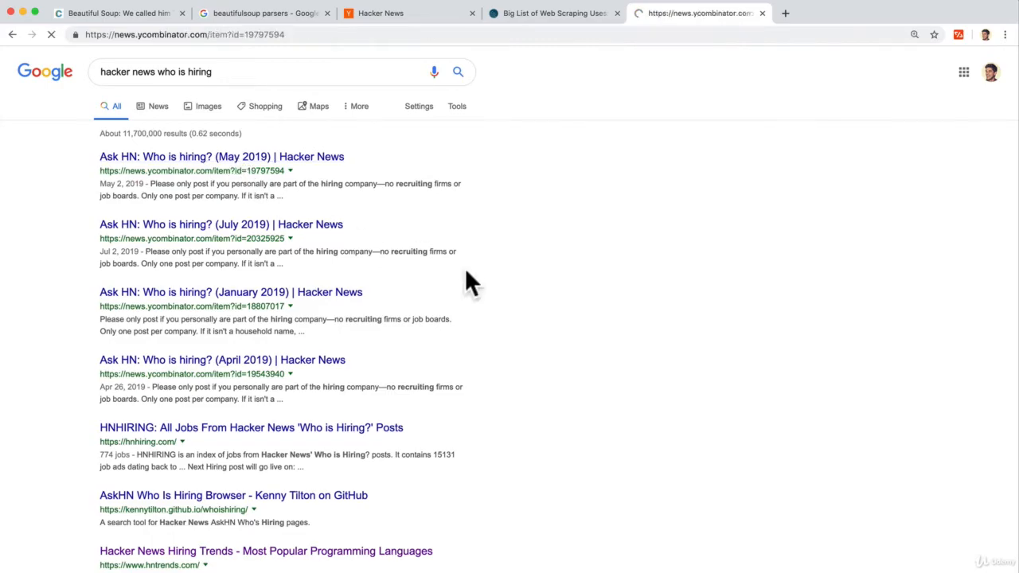
left_click(221, 156)
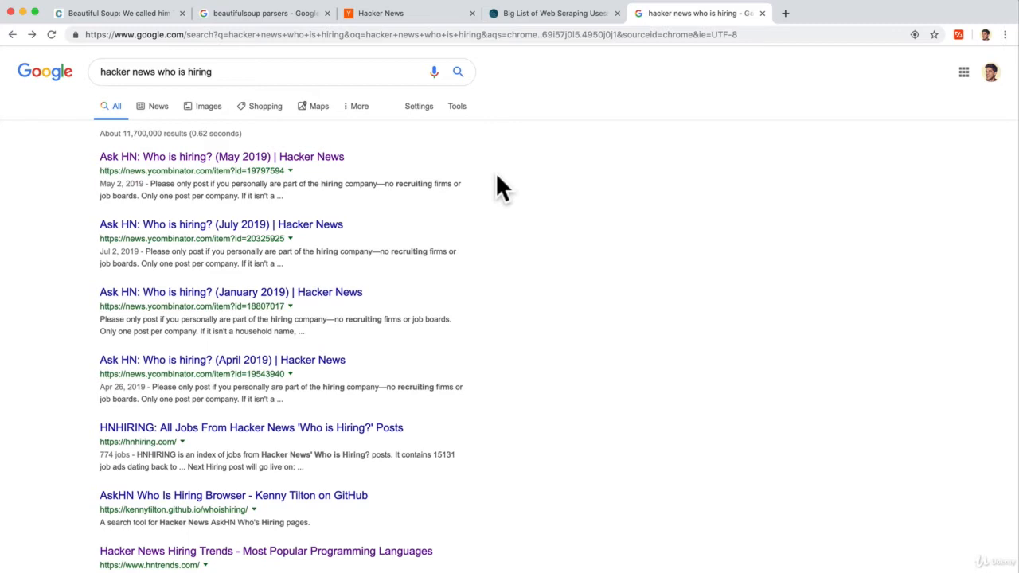
mouse_move(326, 243)
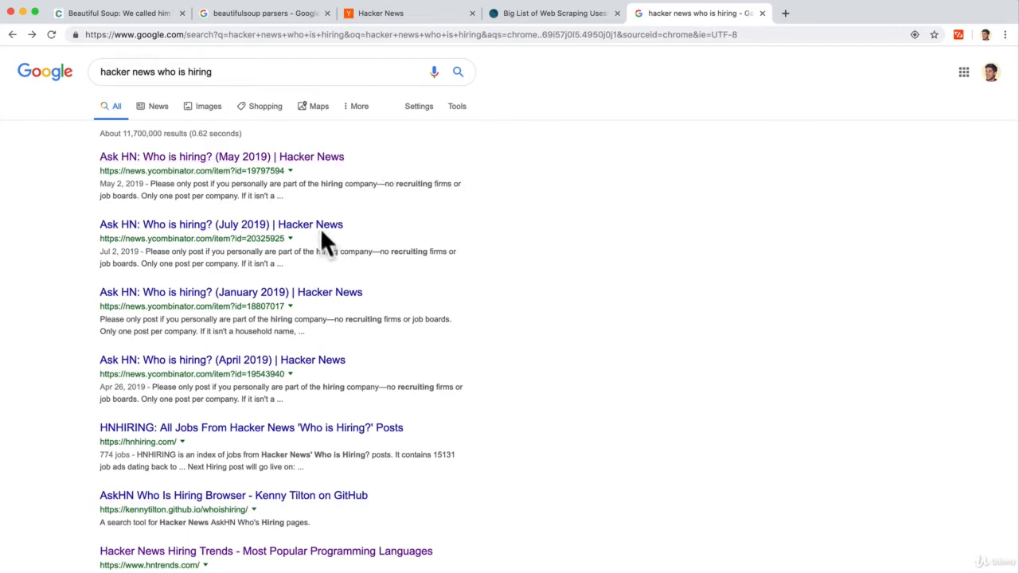
mouse_move(260, 251)
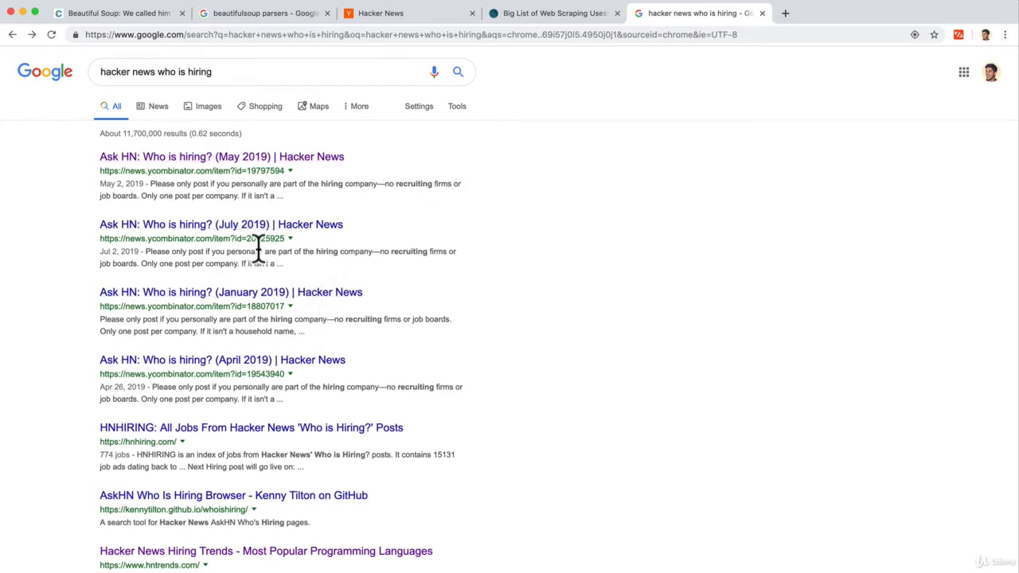
mouse_move(322, 231)
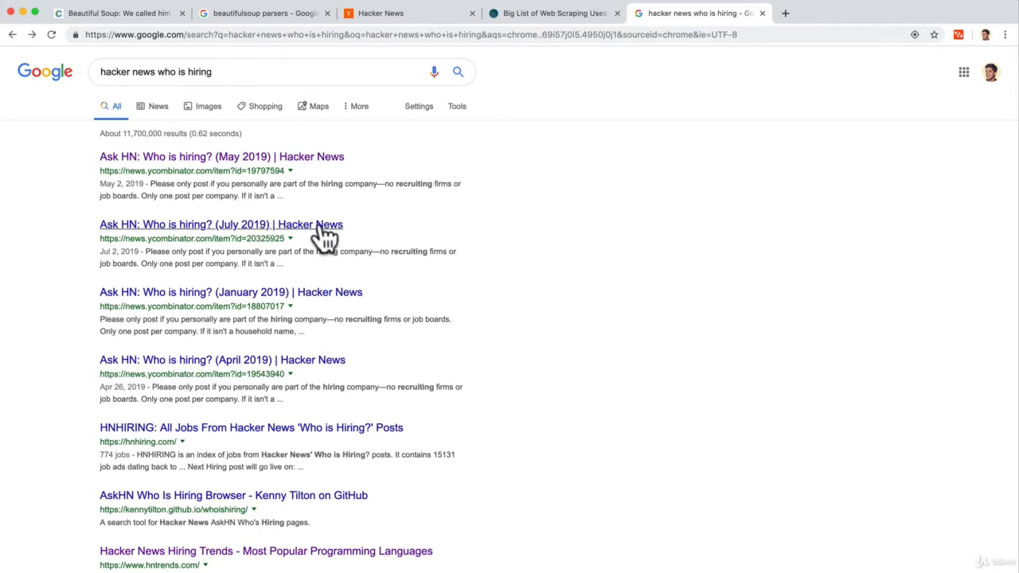
mouse_move(286, 254)
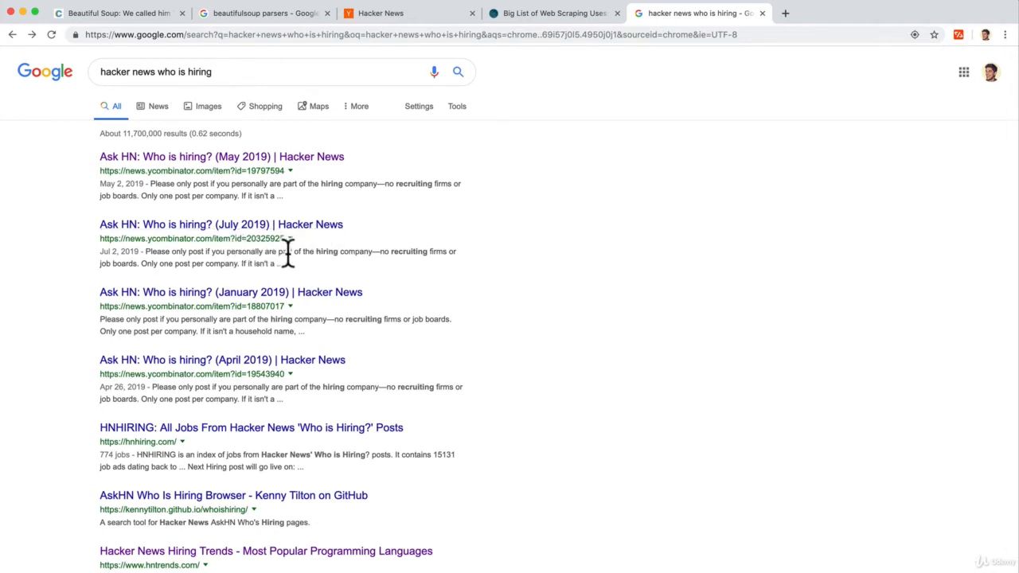
mouse_move(318, 291)
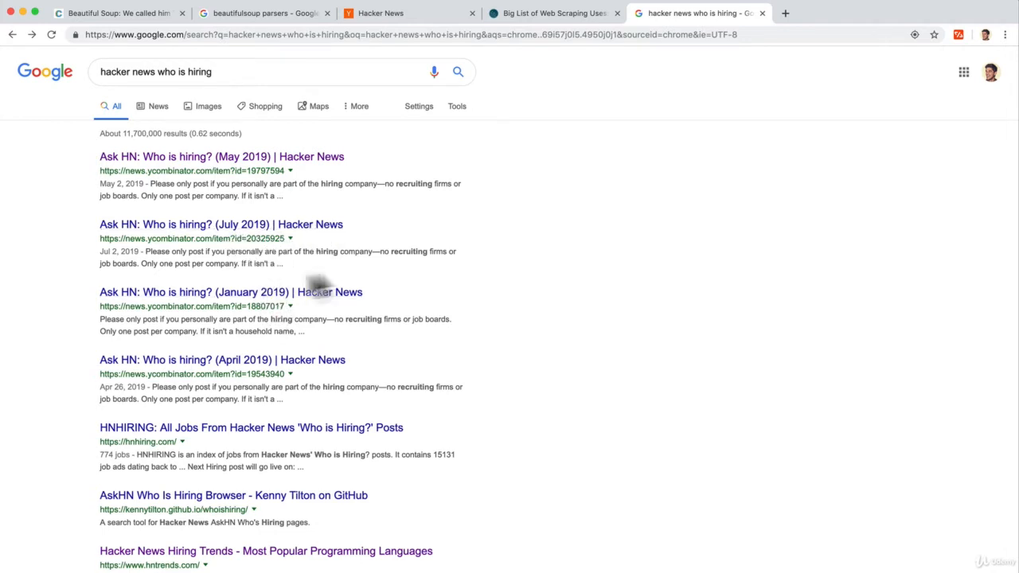
mouse_move(449, 306)
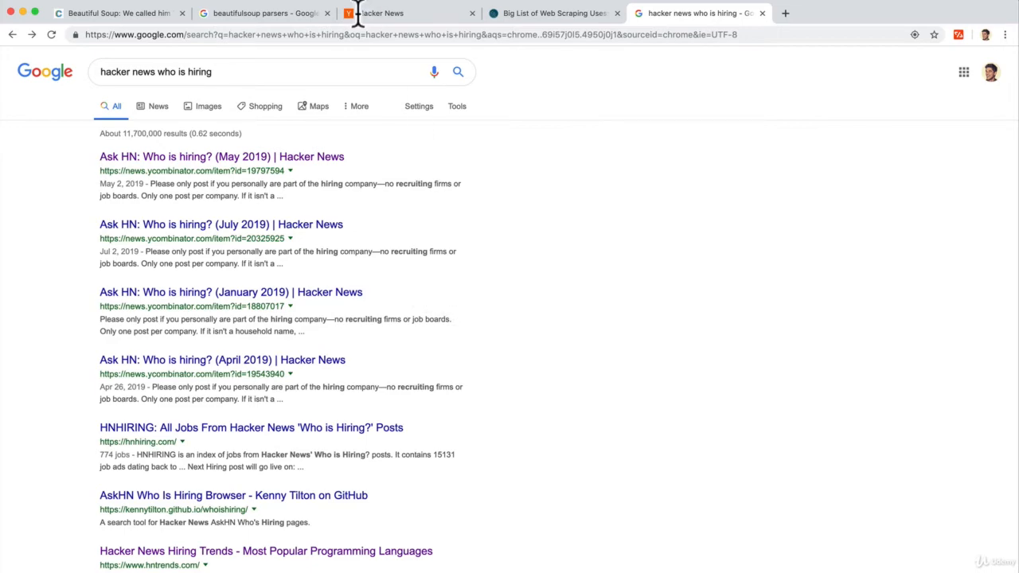
Switch to the Hacker News tab, then to the Beautiful Soup homepage tab
left_click(408, 13)
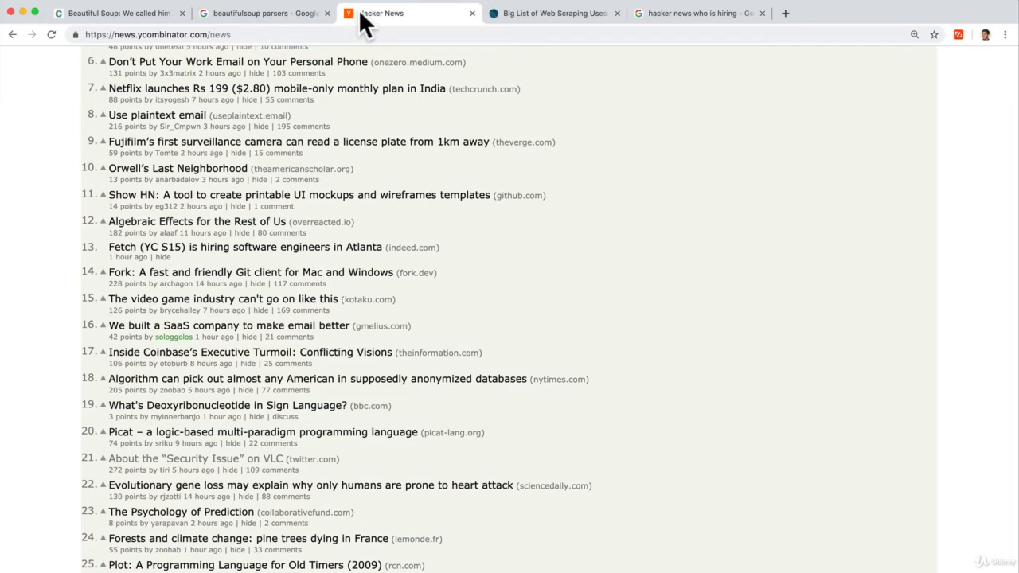
mouse_move(358, 104)
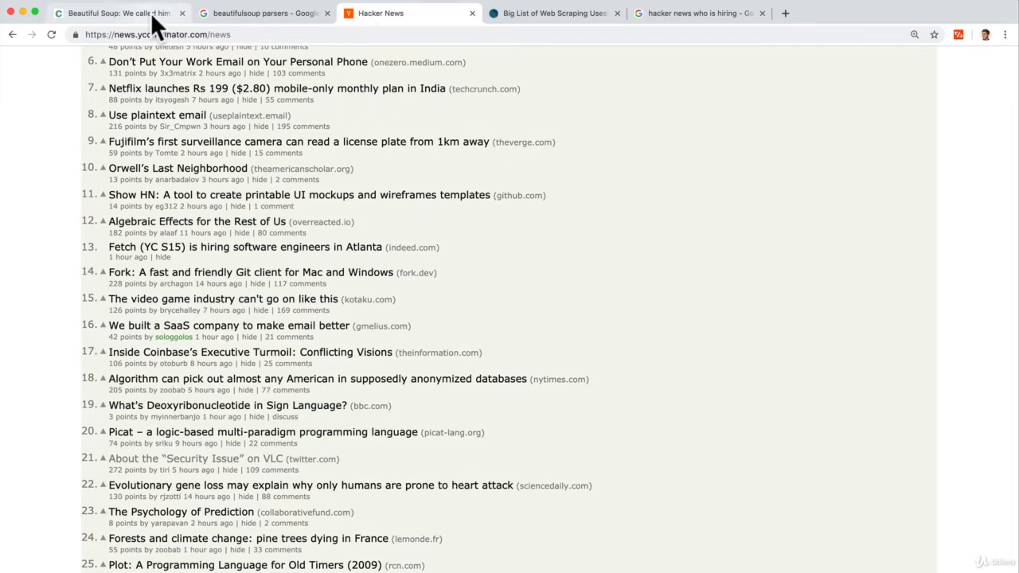
left_click(112, 13)
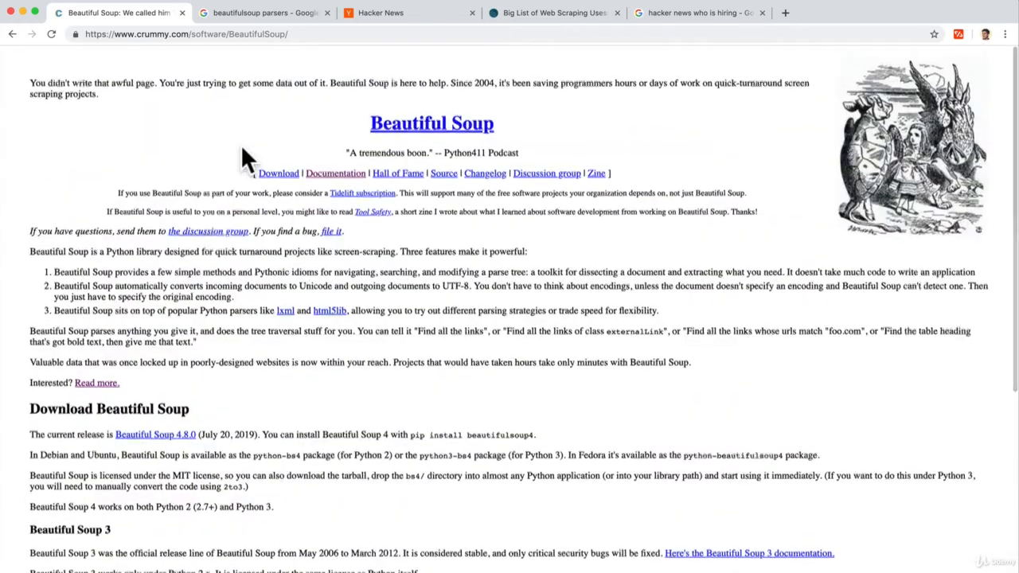
Scroll the Beautiful Soup homepage to its key features and release download information
scroll("down", 3)
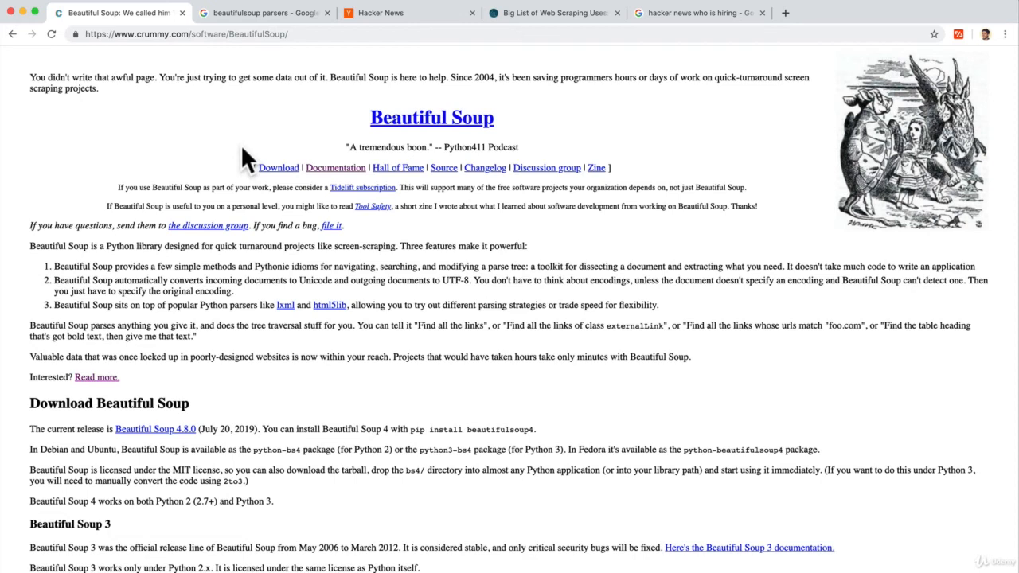
mouse_move(431, 117)
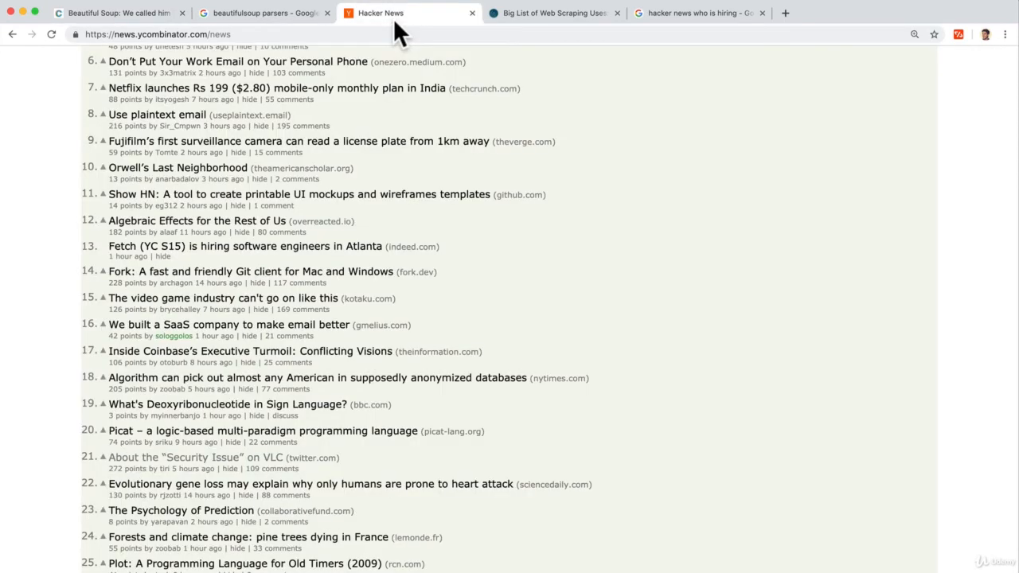
mouse_move(398, 71)
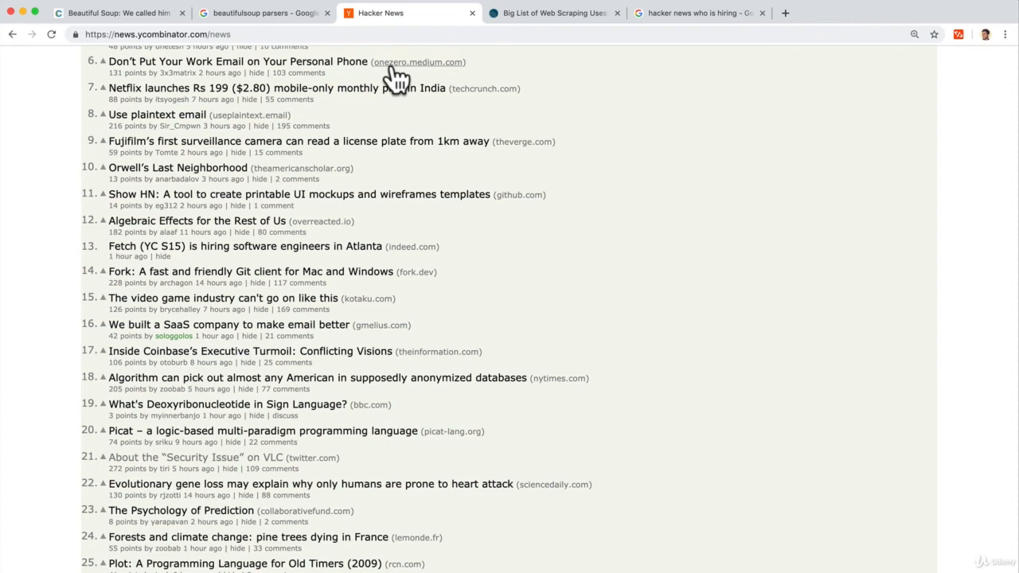